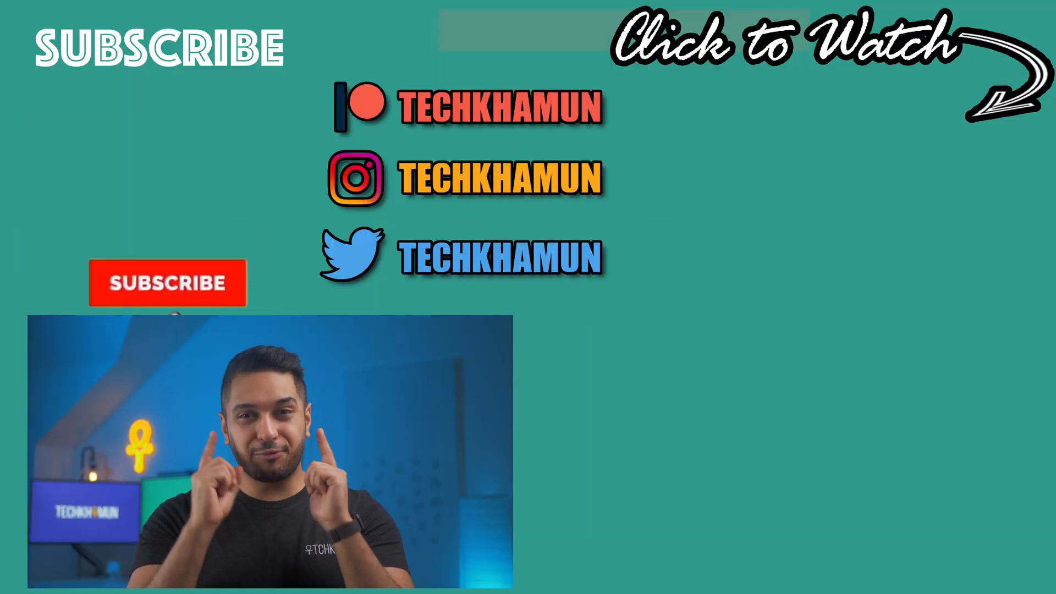
click(168, 282)
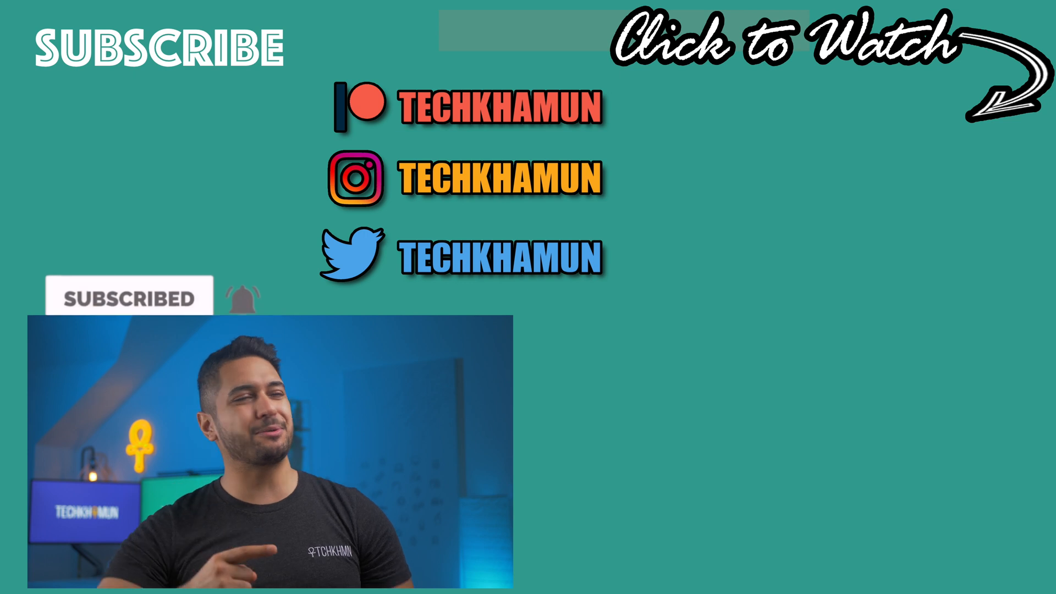